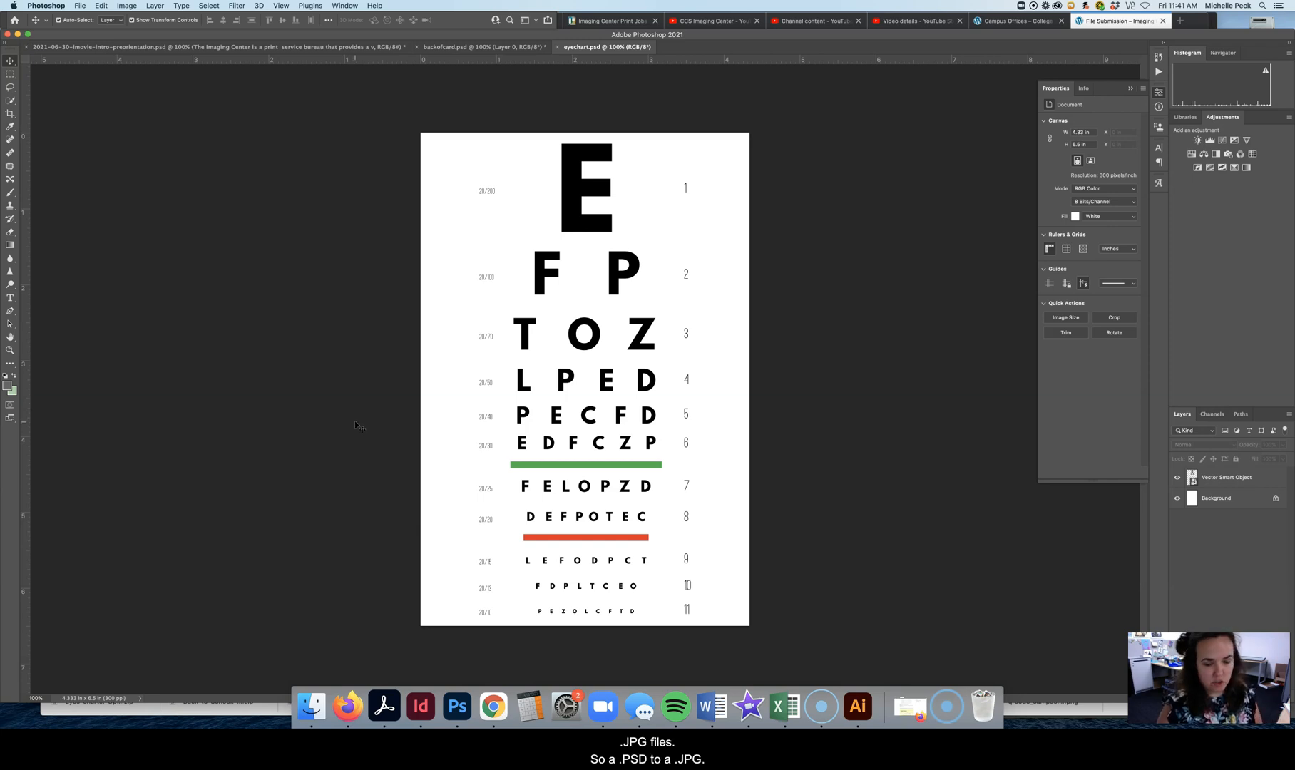
Step: Bring up the Save As dialog for eyechart.psd from the File menu
left_click(80, 4)
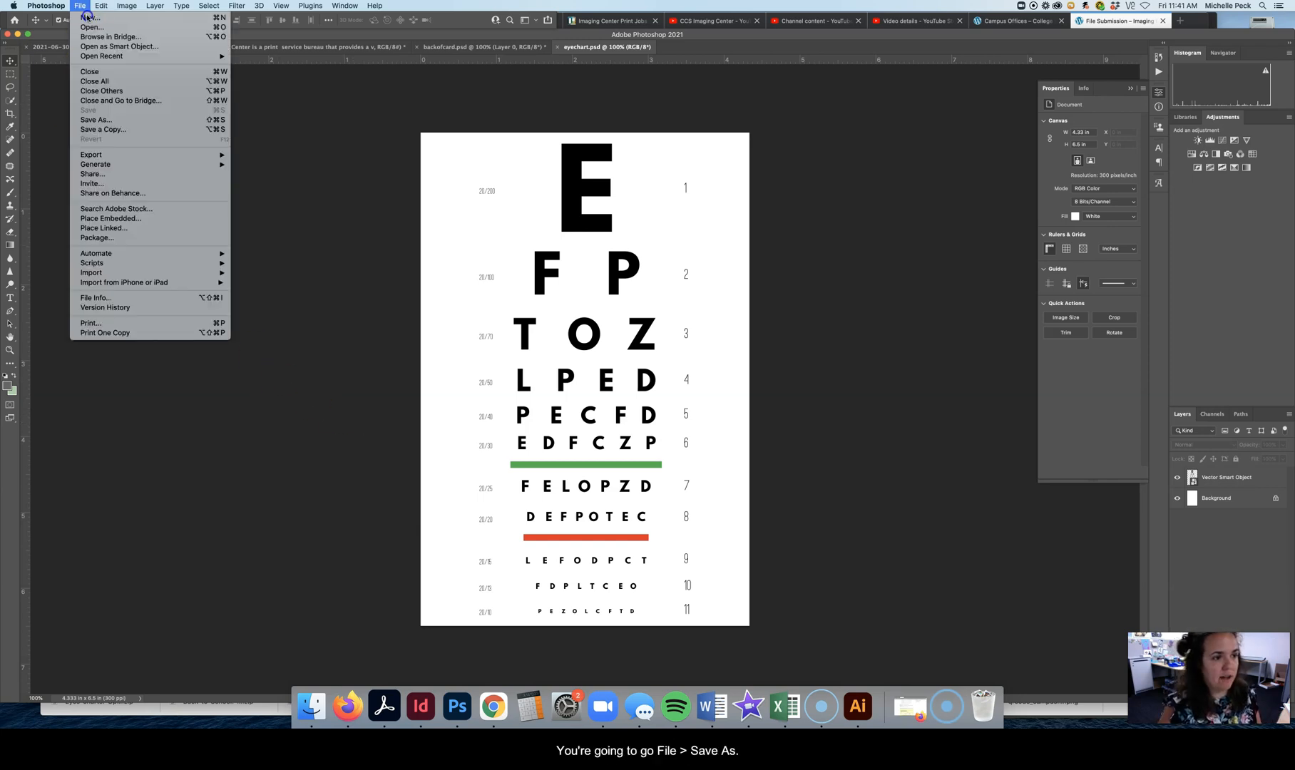
mouse_move(94, 118)
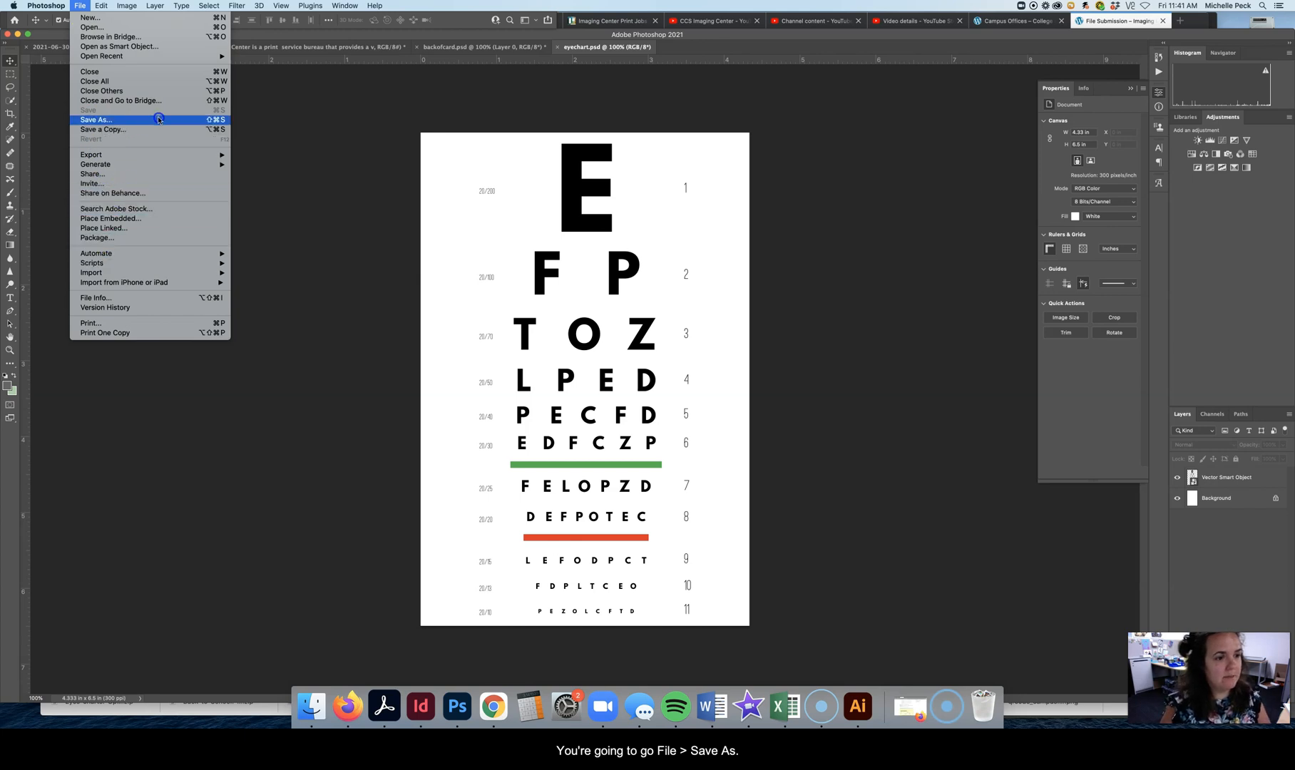
left_click(95, 120)
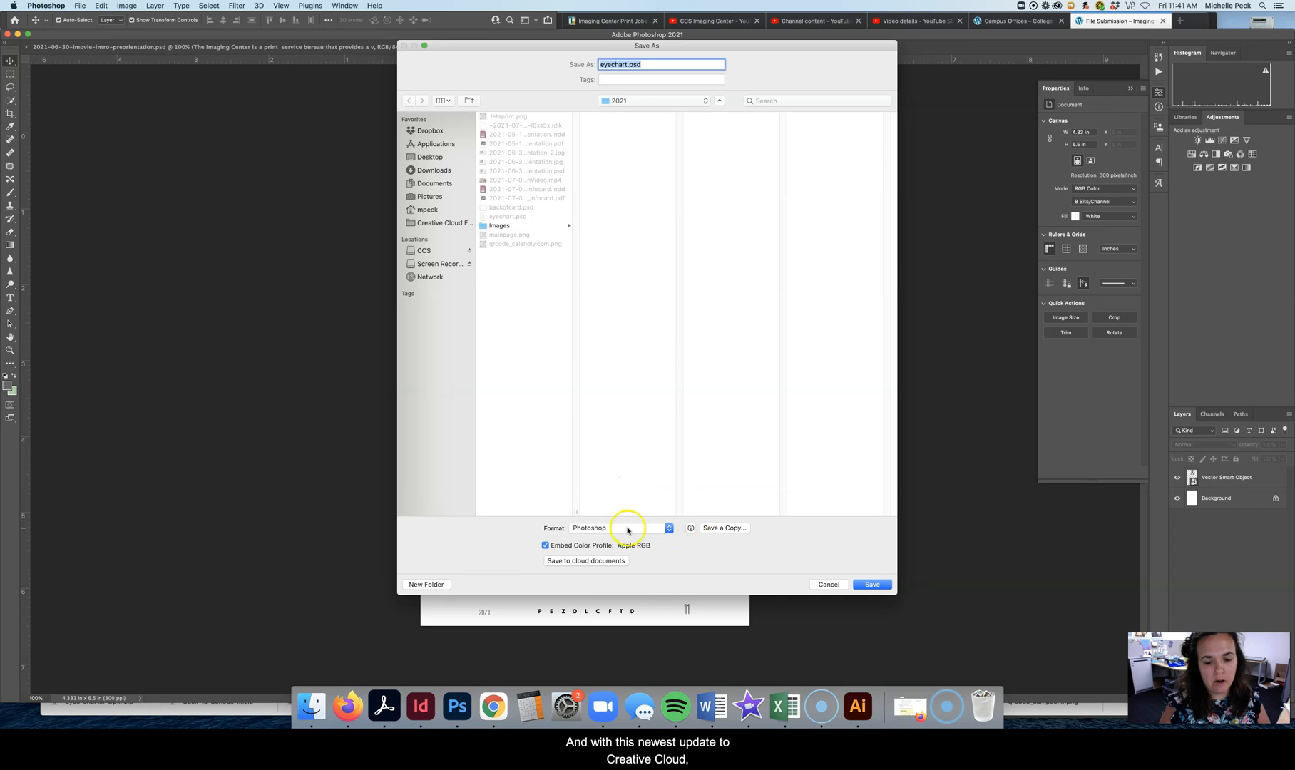
Step: Save a copy as eyechart.jpg in JPEG format at maximum quality 12
left_click(624, 528)
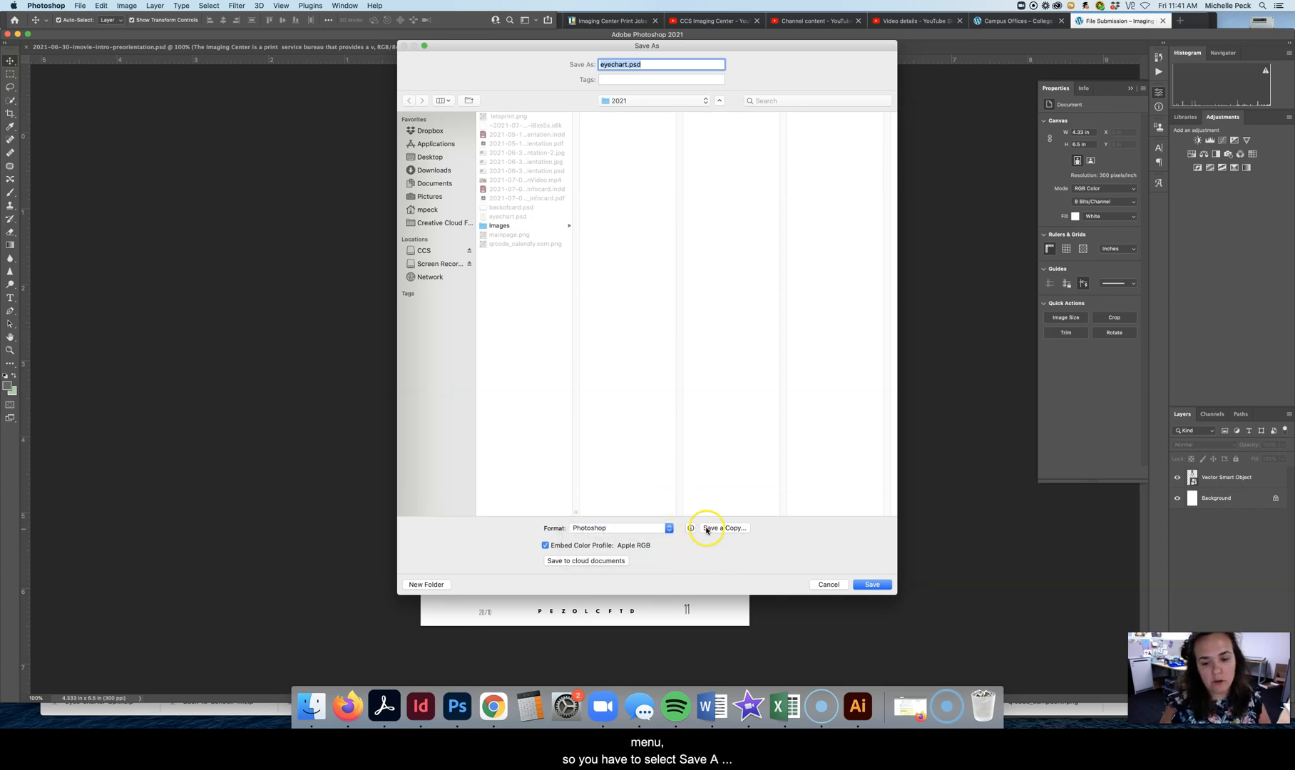
left_click(723, 528)
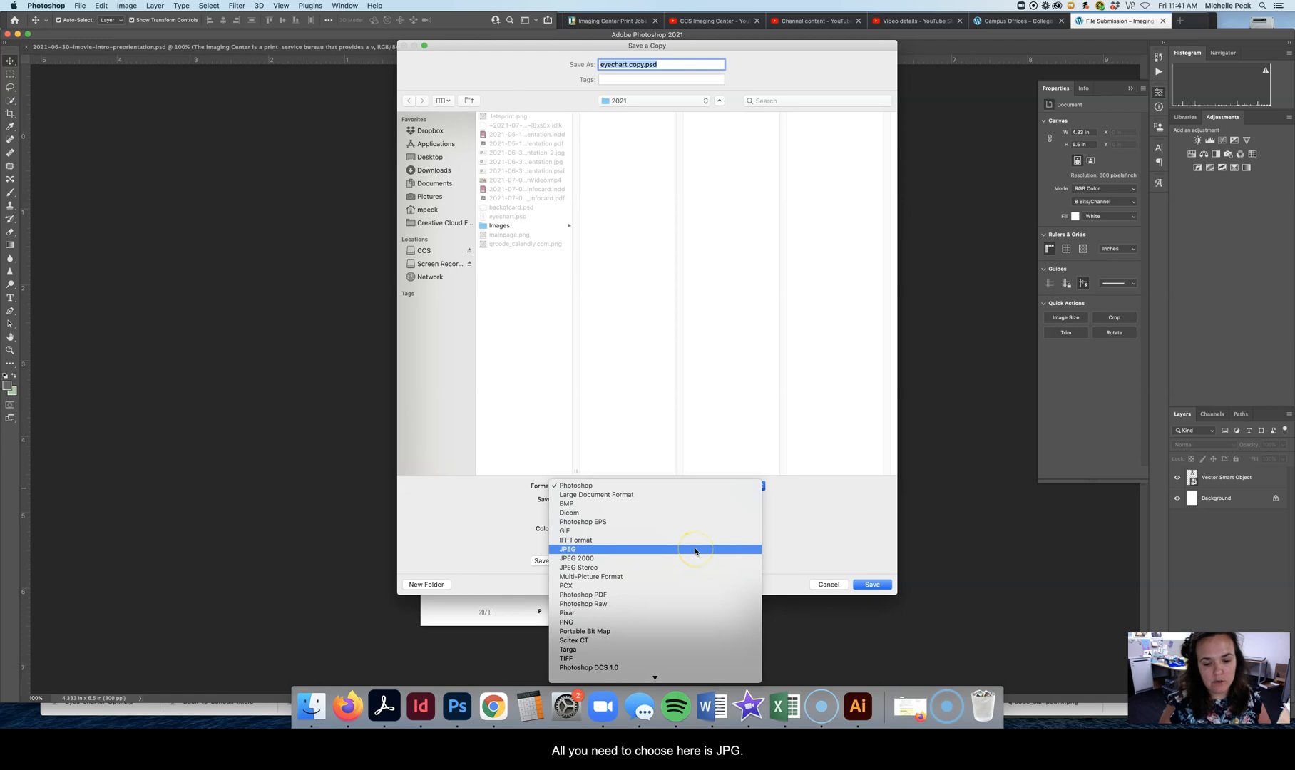
left_click(568, 549)
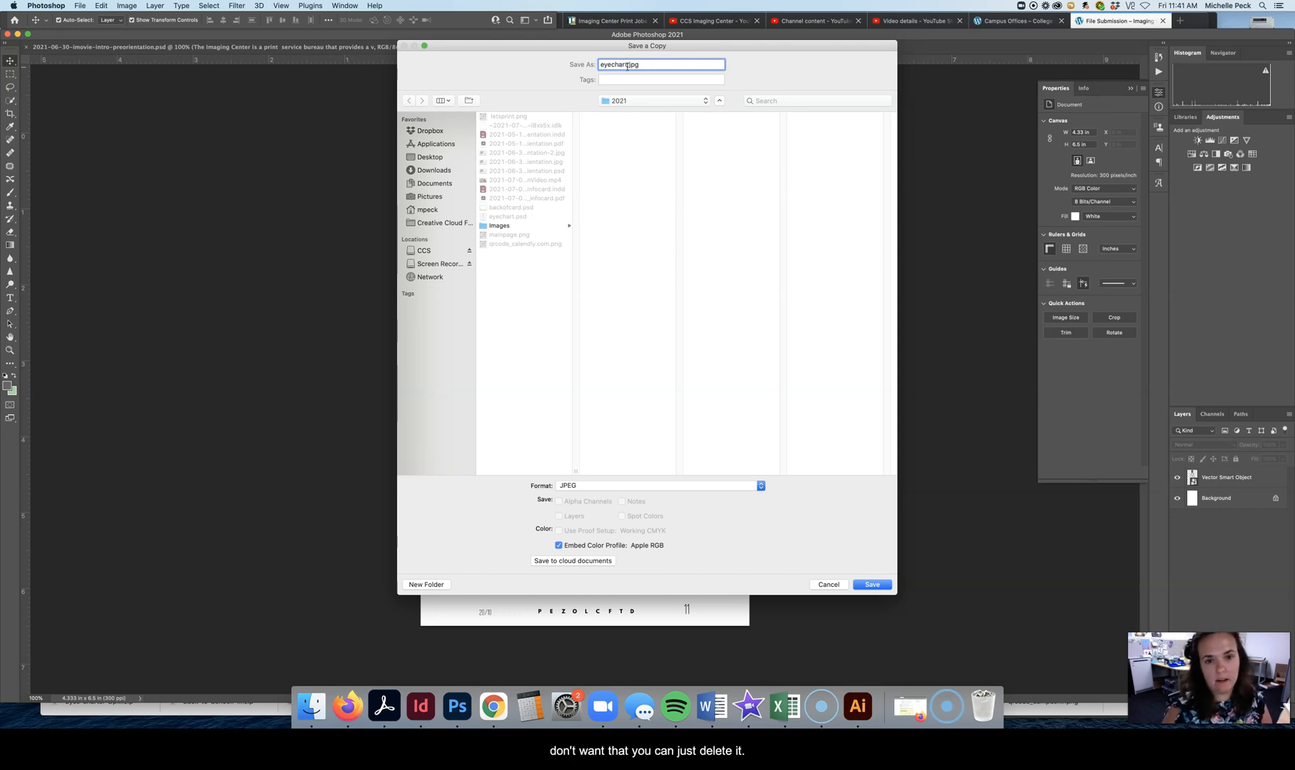
mouse_move(635, 513)
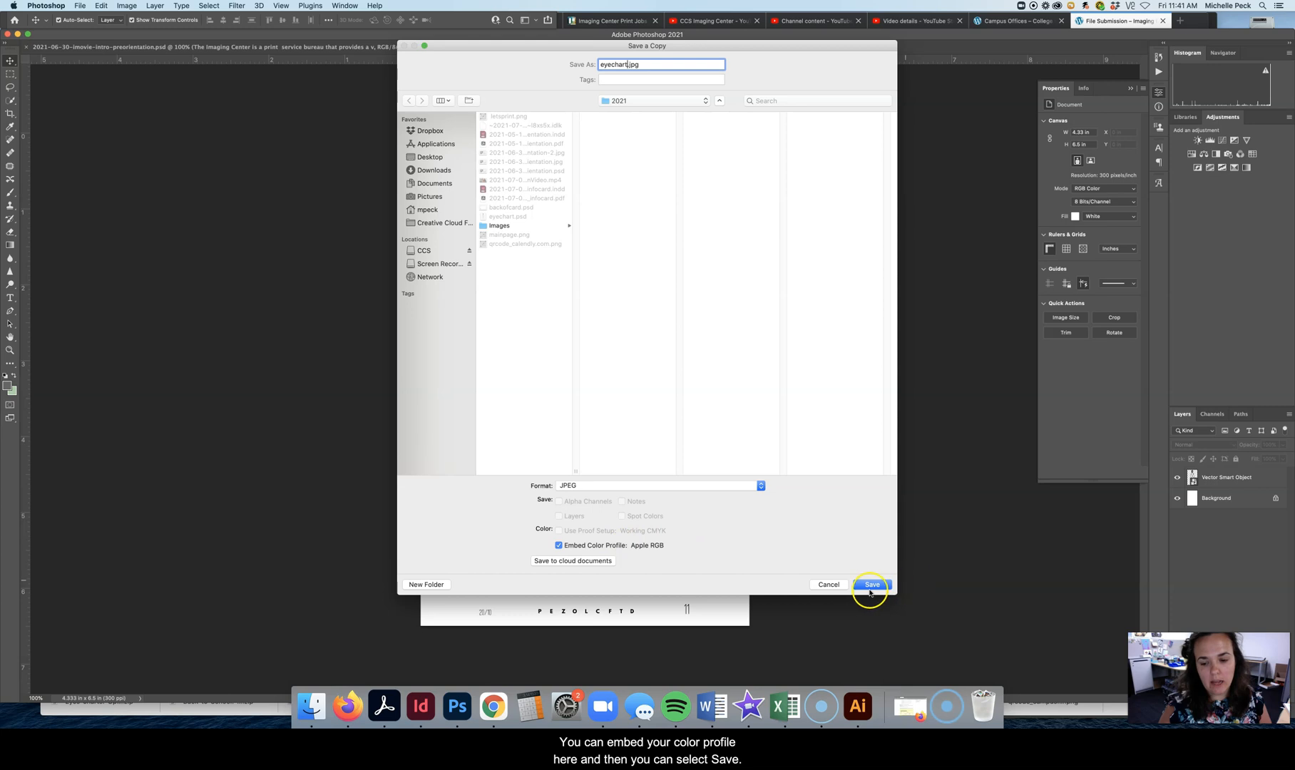
left_click(870, 585)
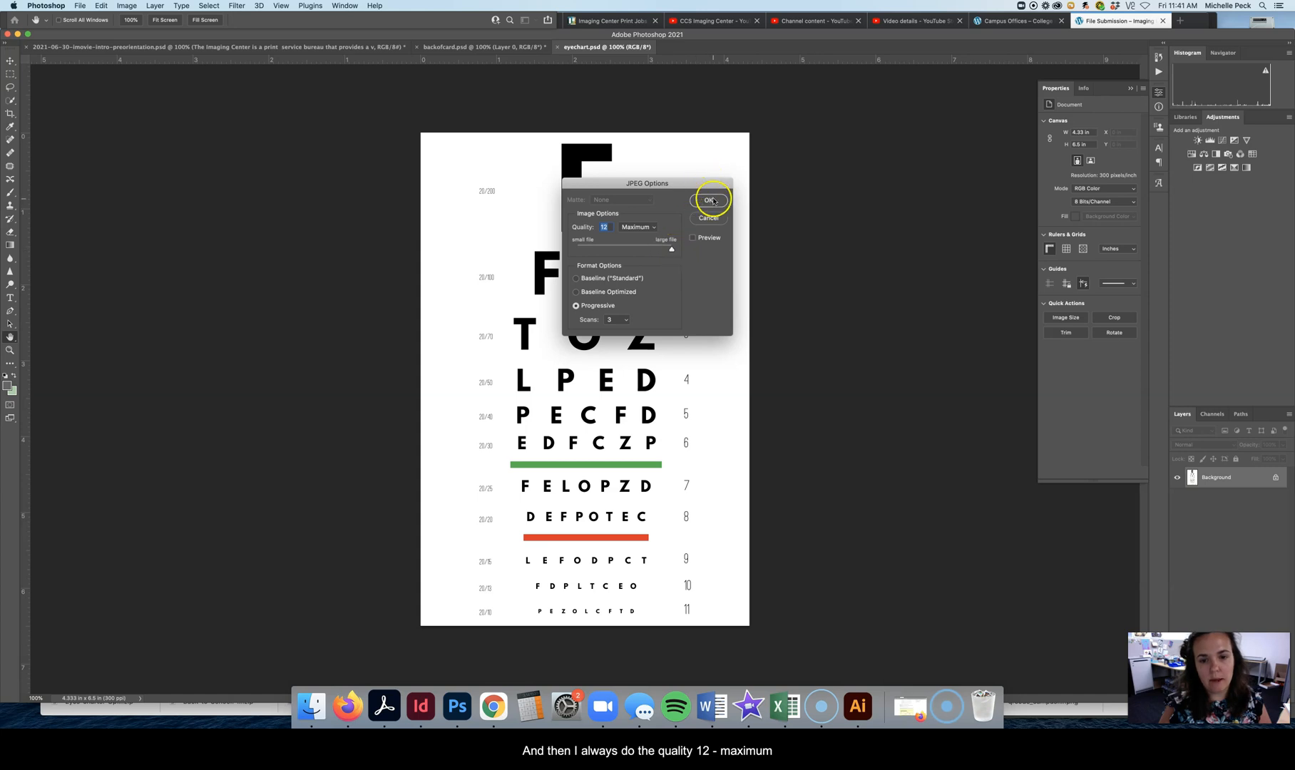
left_click(709, 202)
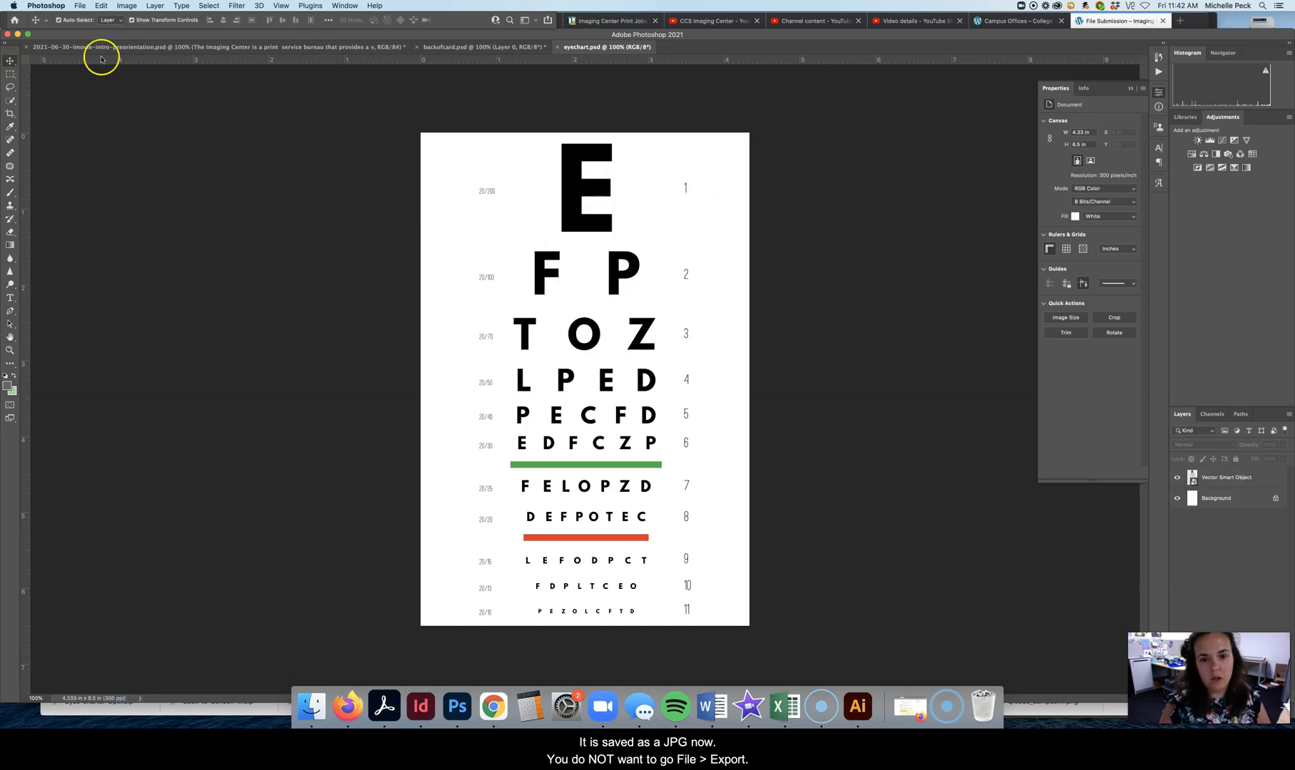
Step: Export the eye chart via Export As as a downsized eyechart-export.jpg
left_click(80, 5)
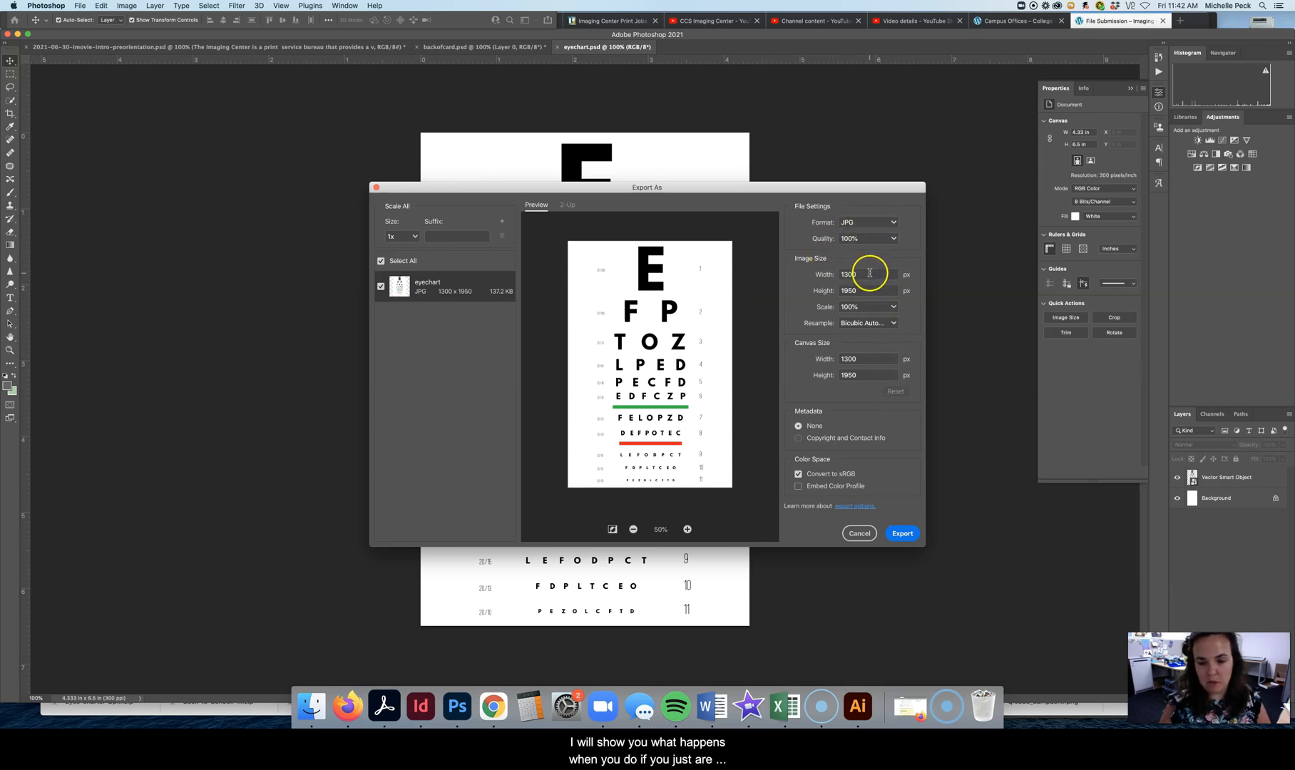
mouse_move(870, 289)
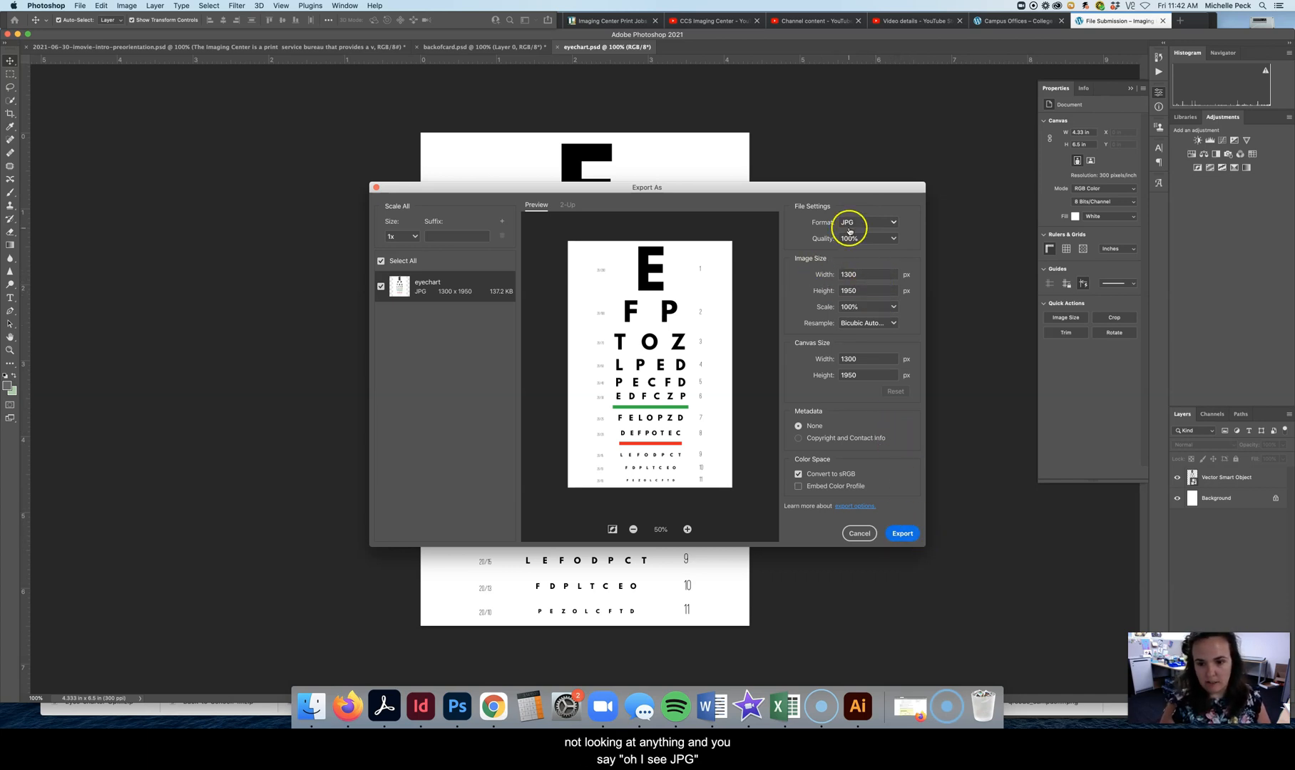
left_click(901, 534)
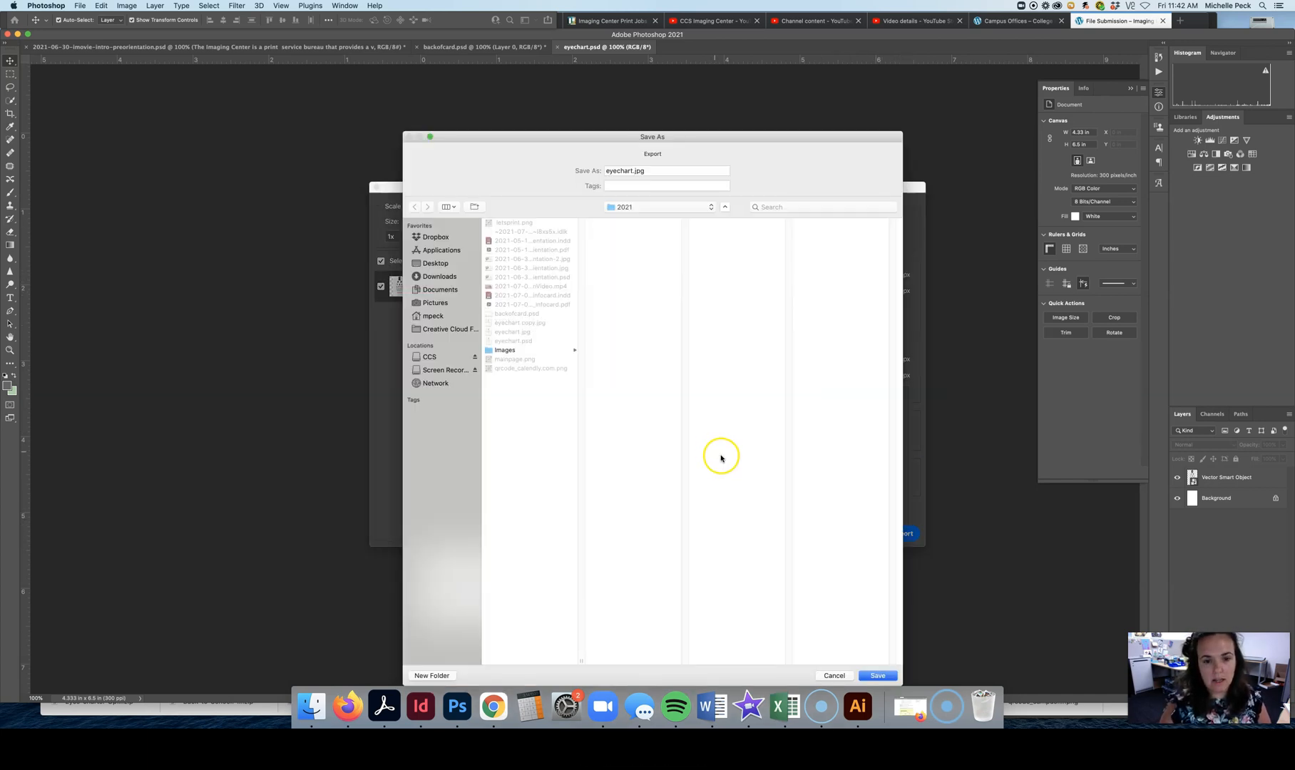
left_click(665, 169)
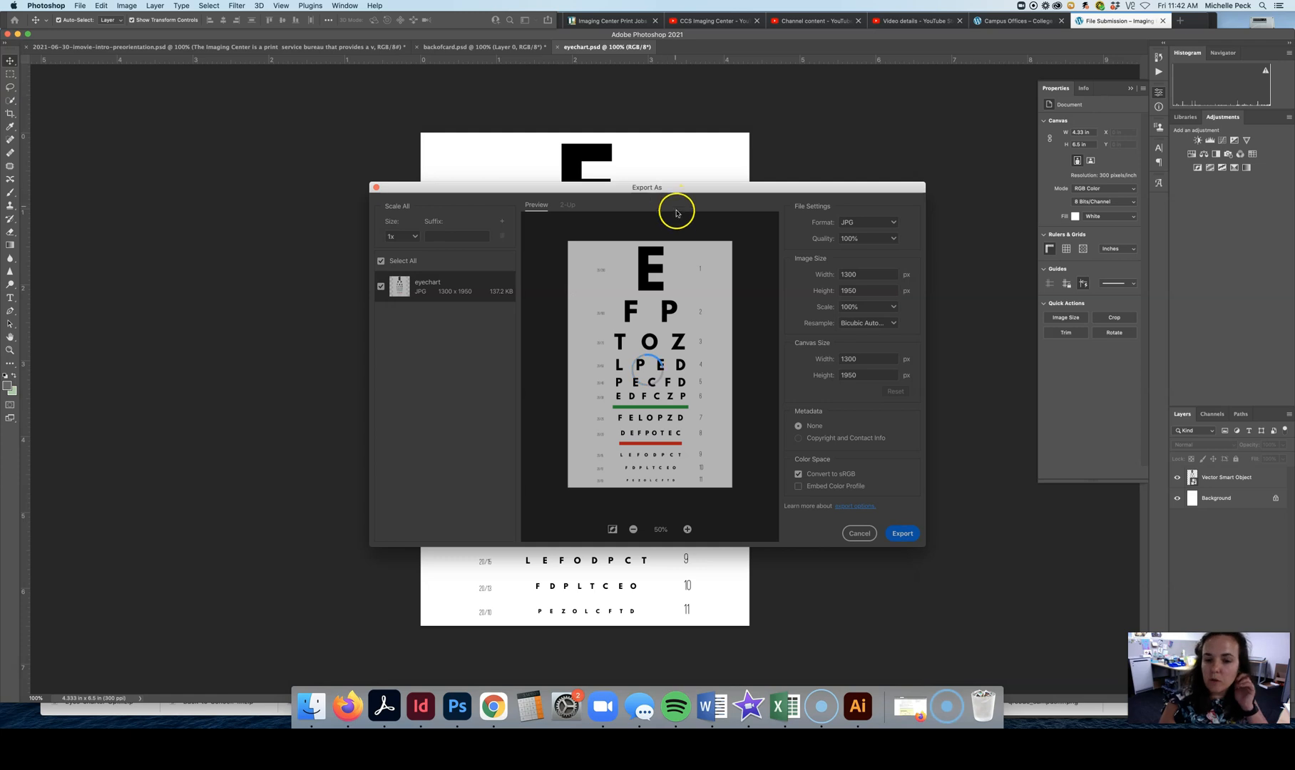
left_click(859, 532)
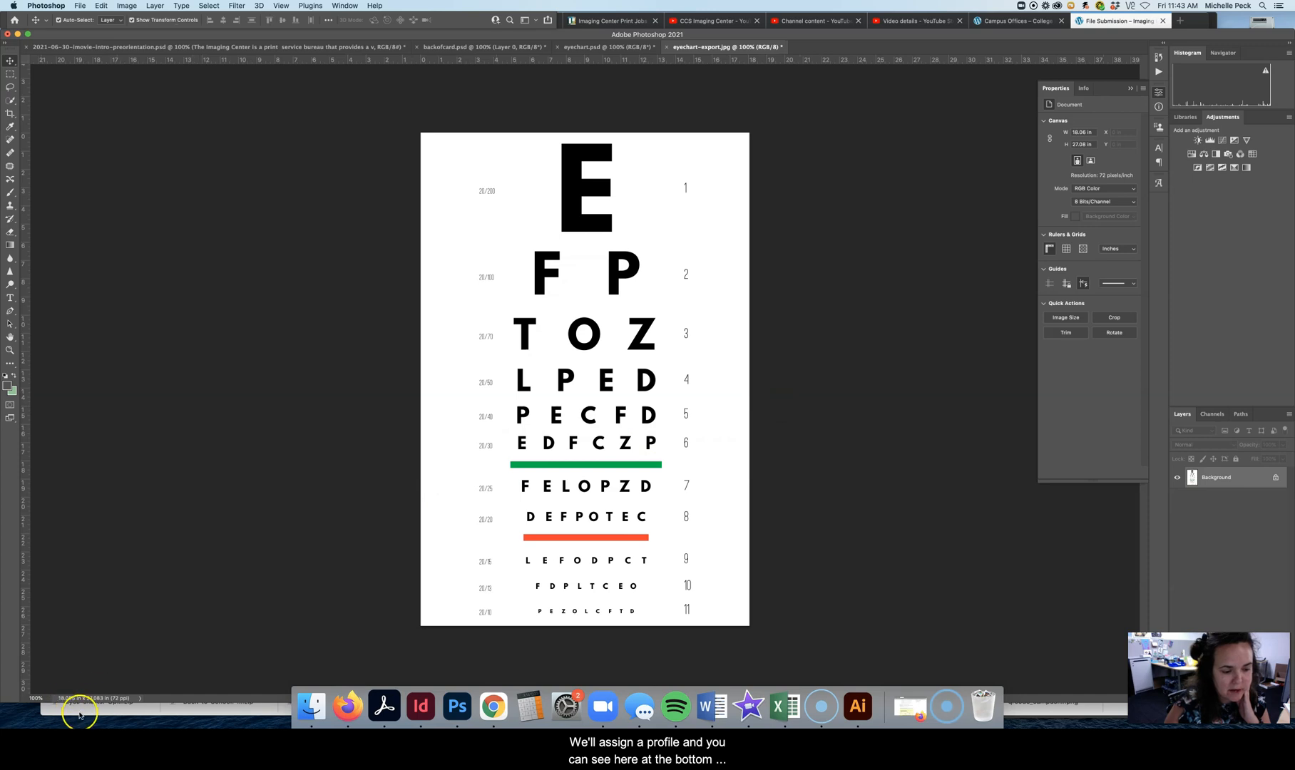
mouse_move(118, 706)
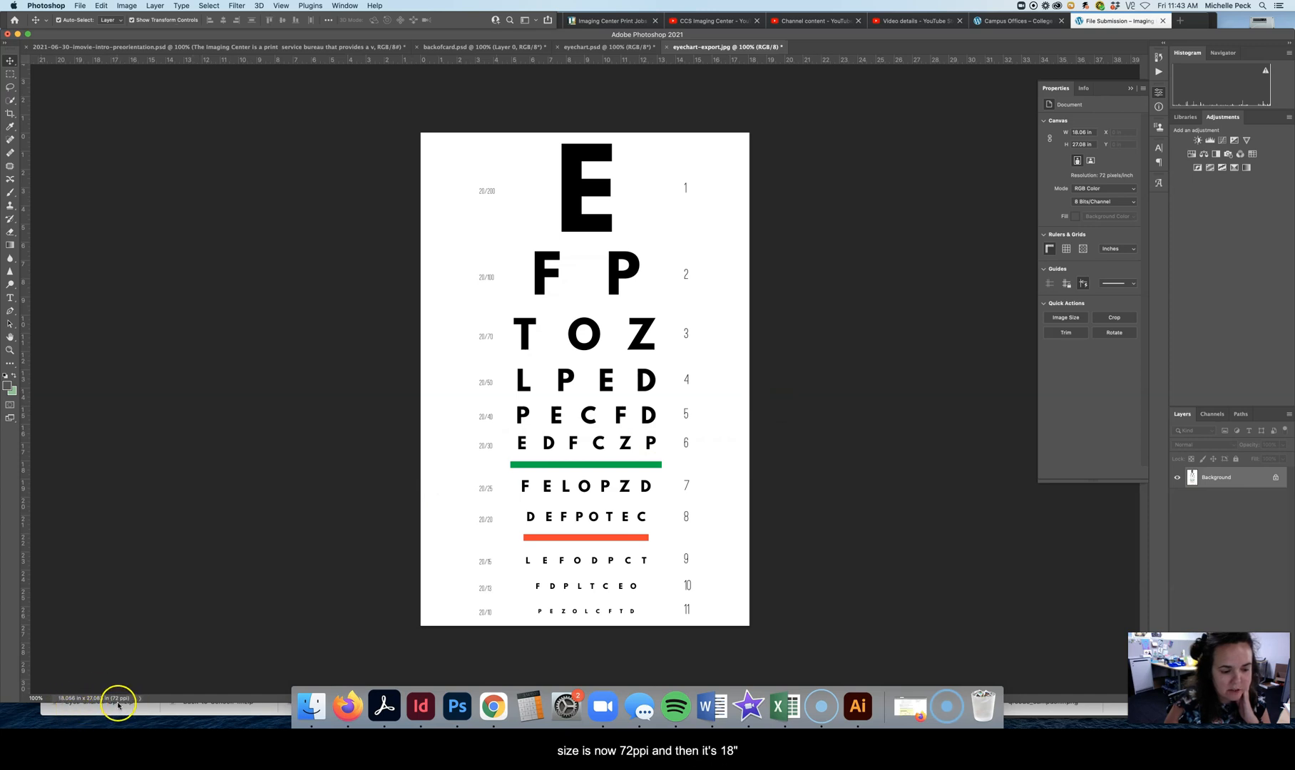
mouse_move(170, 706)
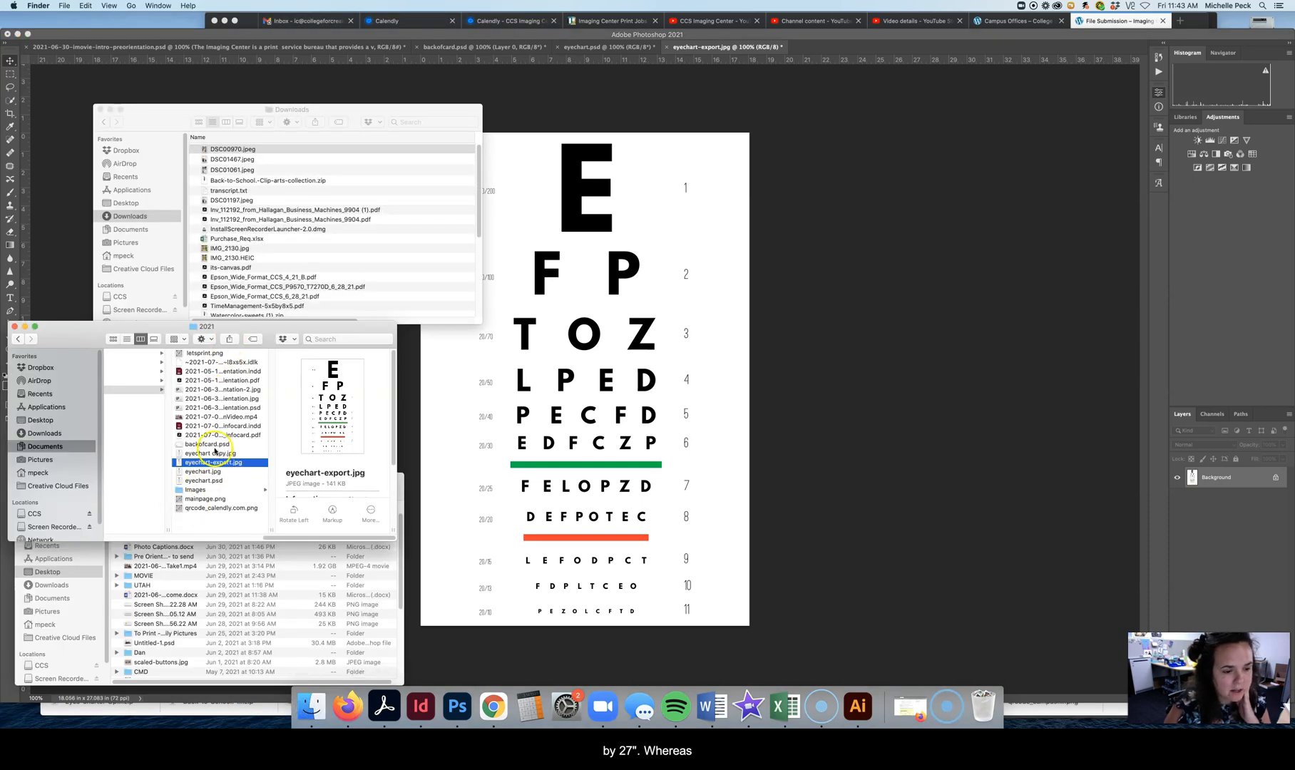
Step: Open the full-size eyechart.jpg from Finder in Photoshop, keeping its embedded color profile
right_click(201, 471)
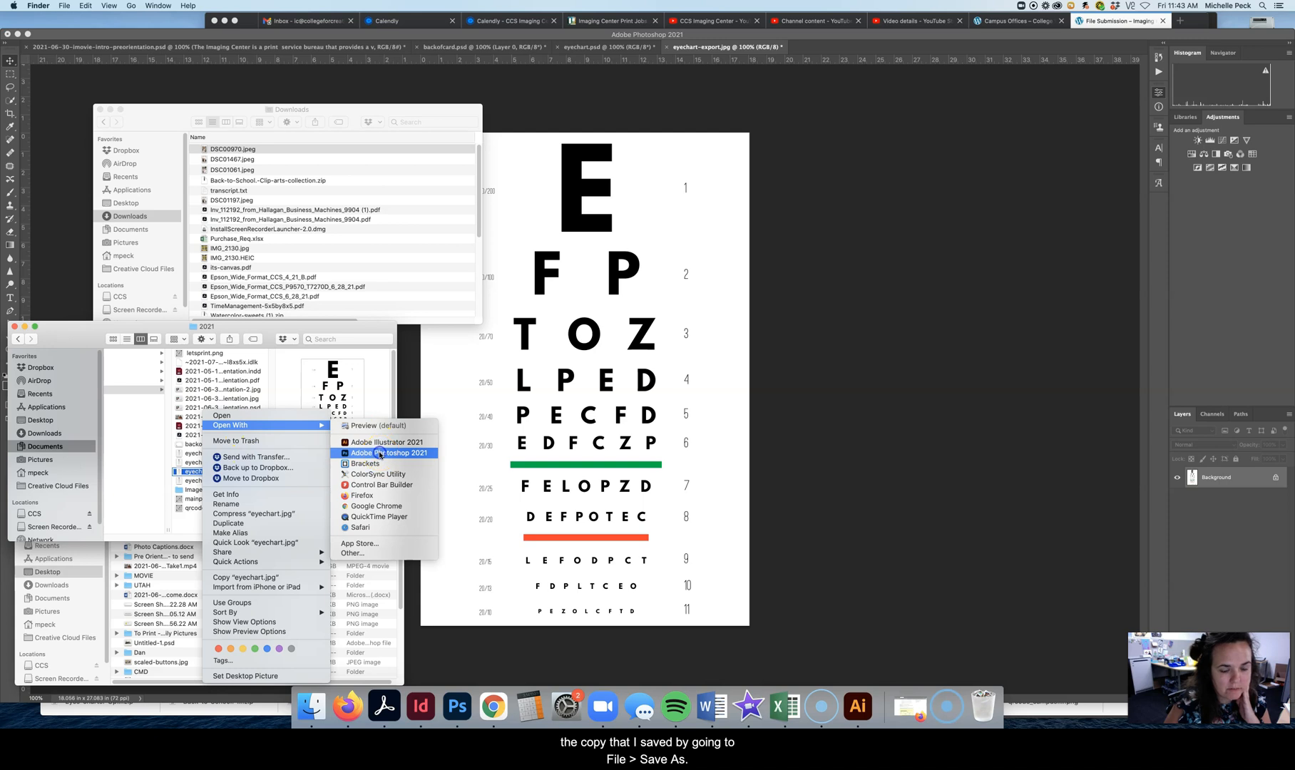
left_click(389, 452)
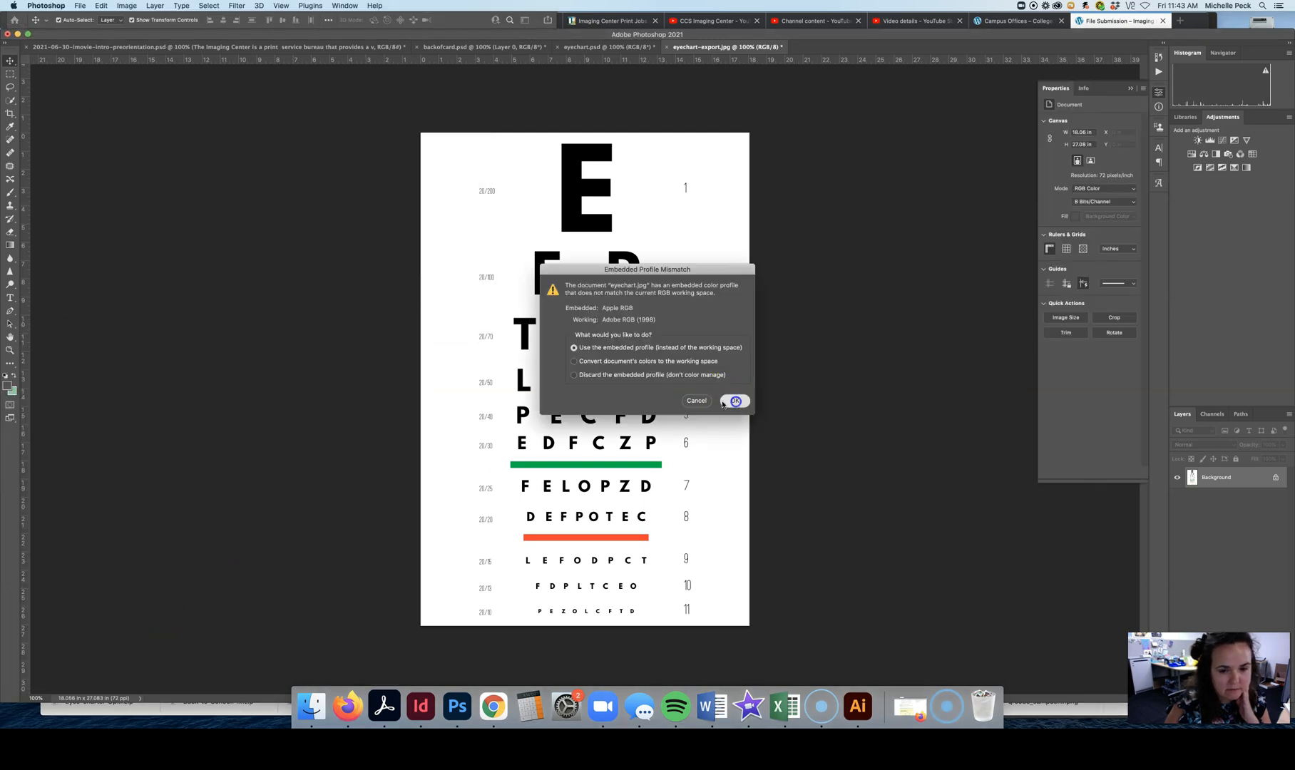
left_click(733, 401)
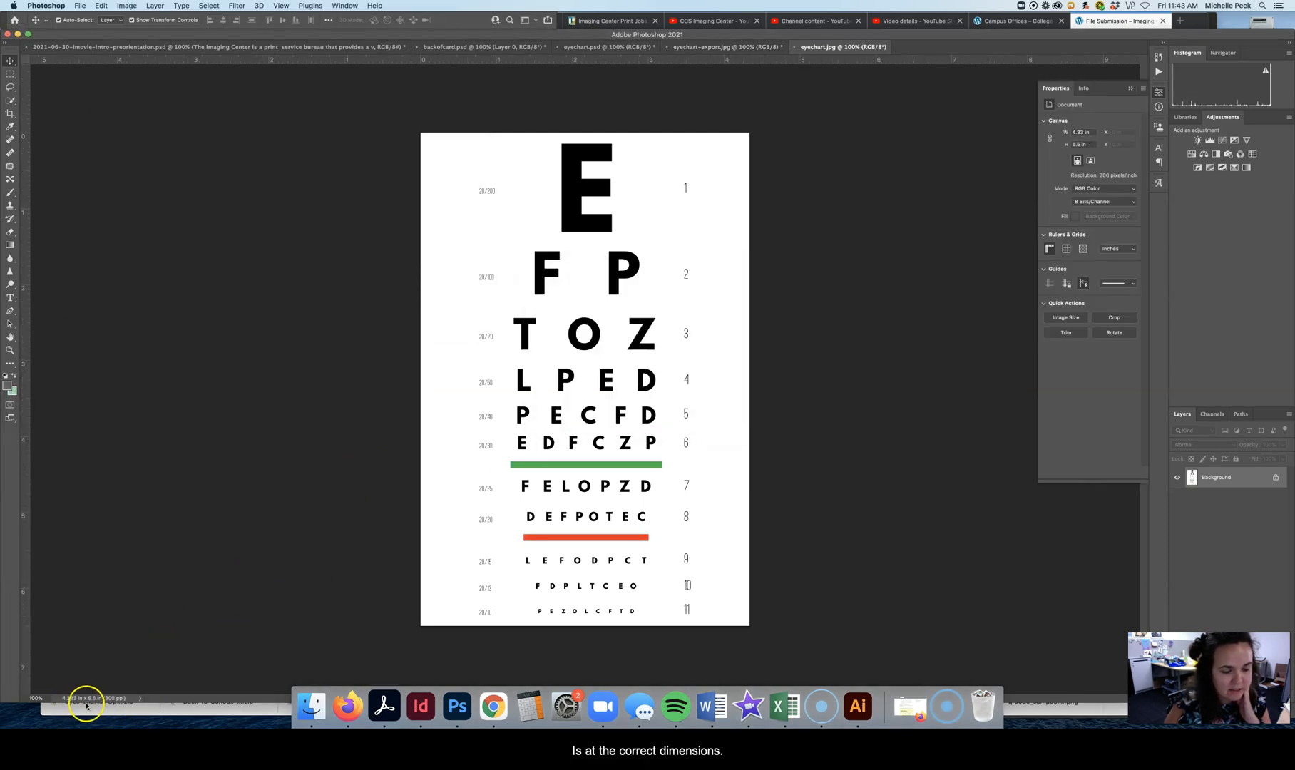